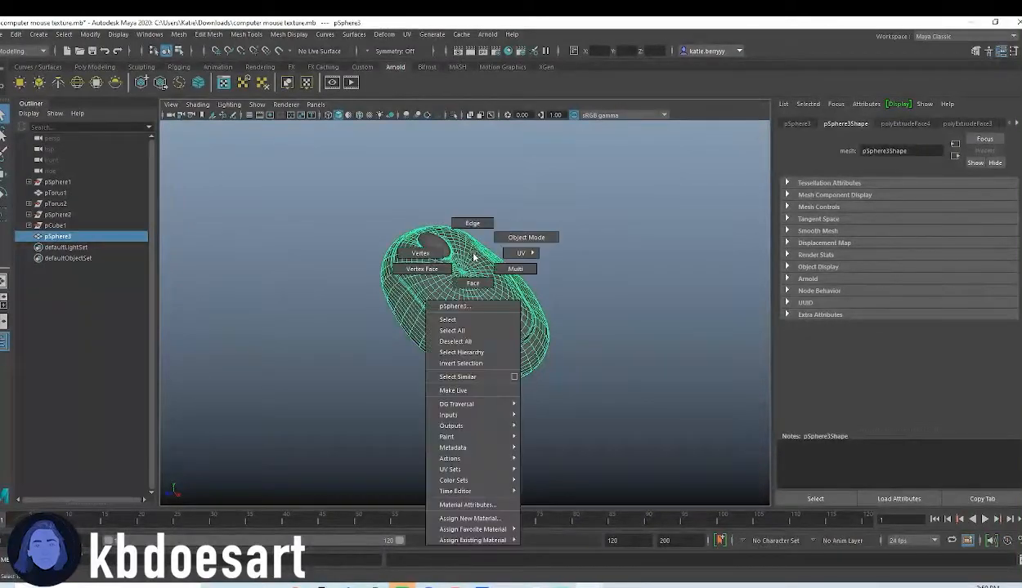
Step: Assign an aiStandardSurface to the mouse body with black base colour and higher diffuse roughness
left_click(471, 518)
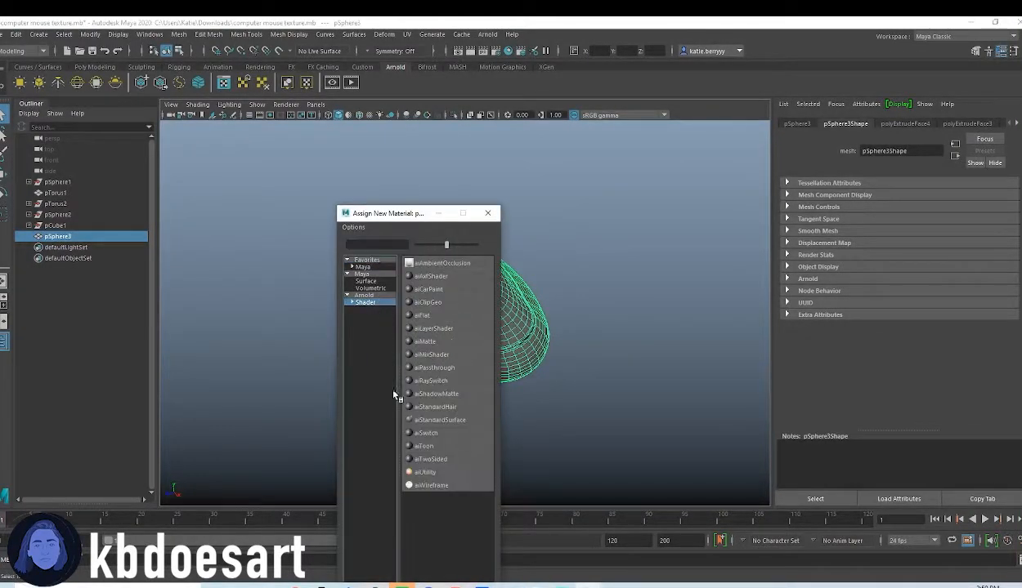
left_click(440, 419)
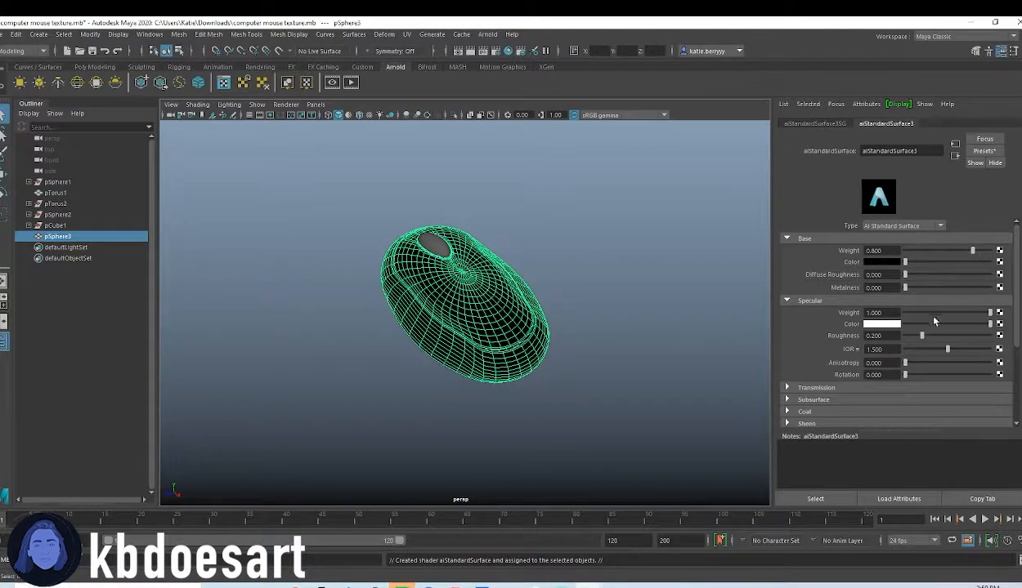
left_click_drag(905, 275, 969, 274)
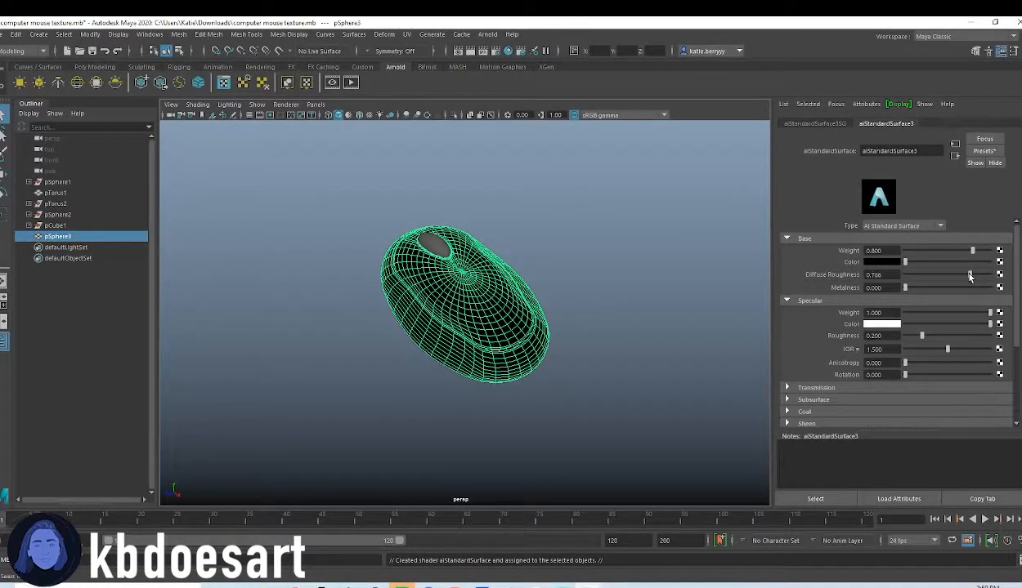
left_click_drag(971, 274, 949, 275)
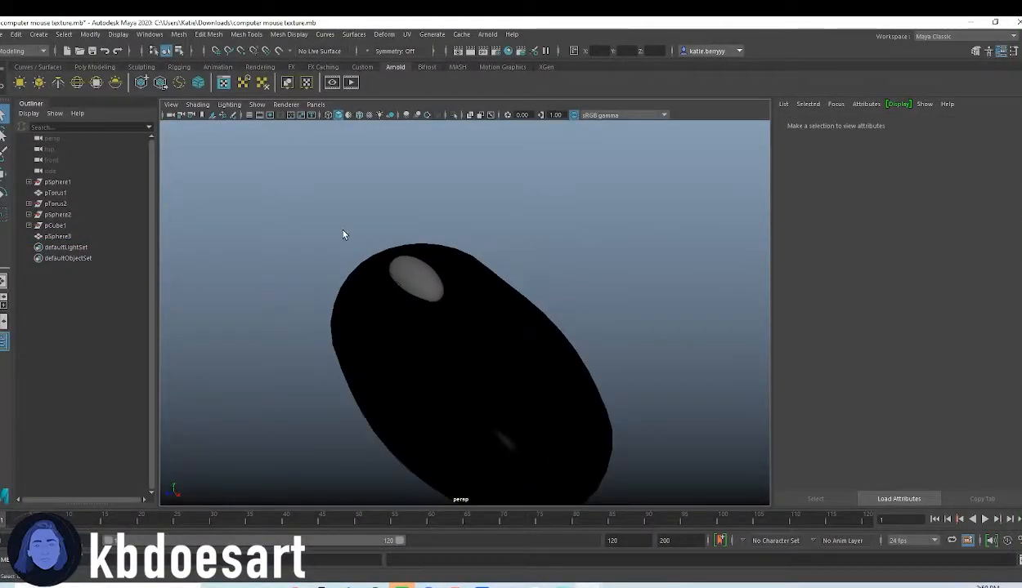
Step: Assign a separate aiStandardSurface material to the scroll wheel torus
right_click(417, 269)
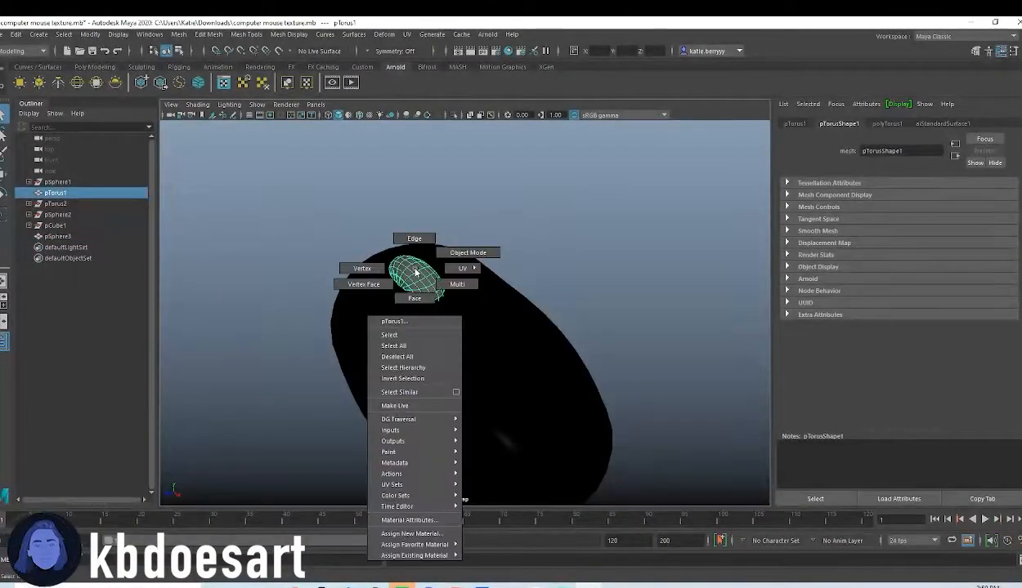
left_click(412, 533)
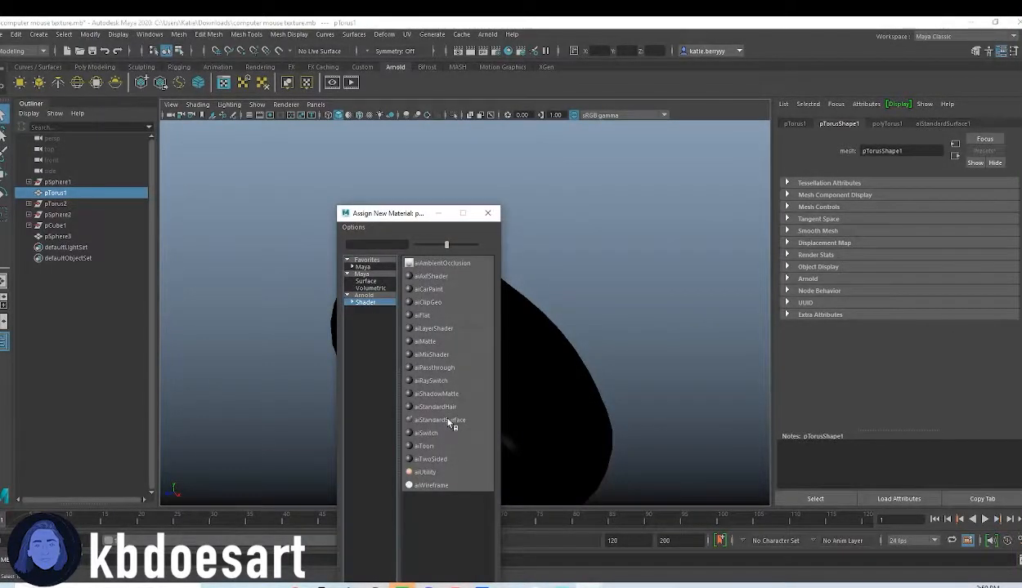
left_click(439, 419)
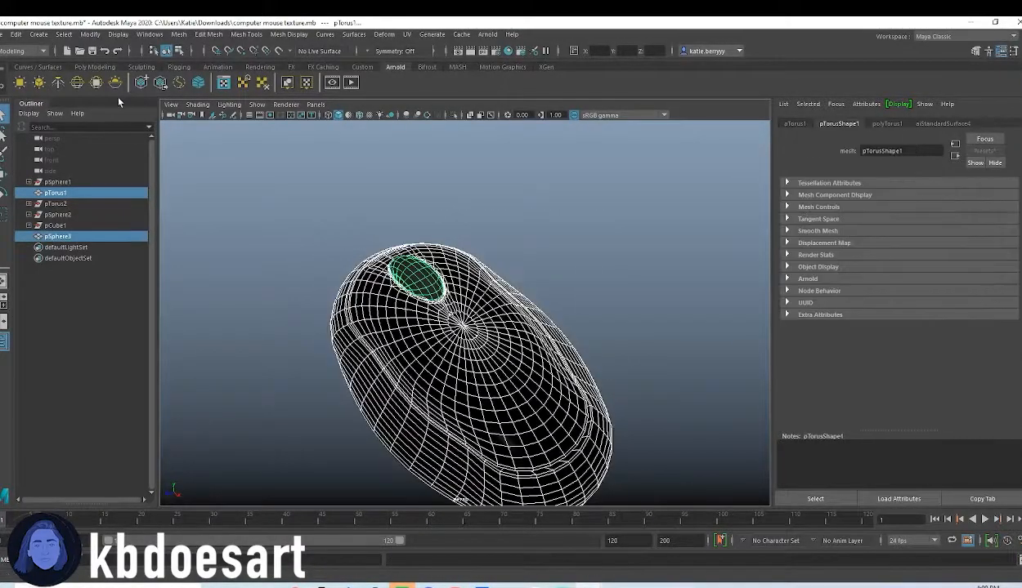
Step: Create an aiSkyDomeLight surrounding the mouse scene
left_click(17, 34)
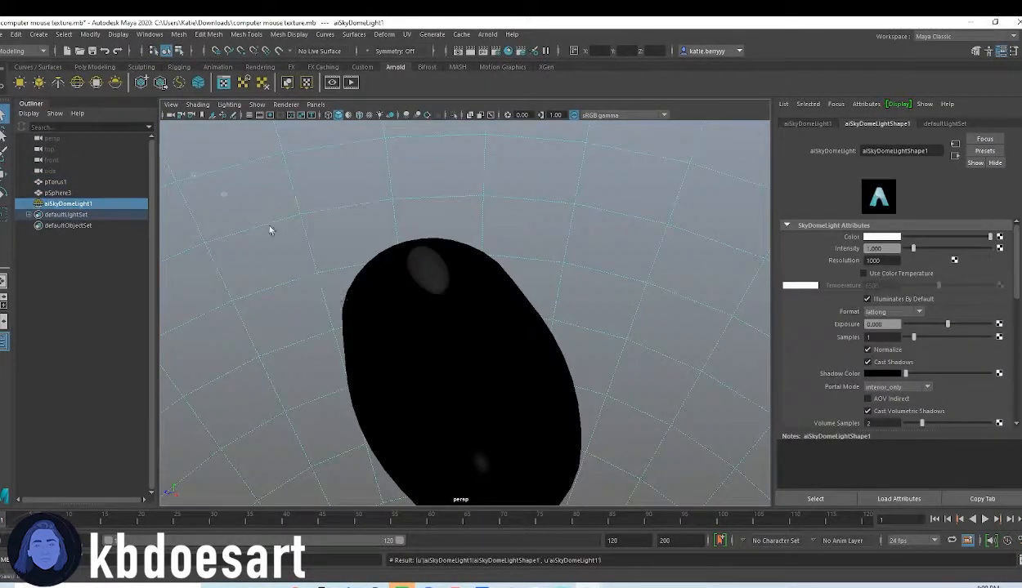
Step: Create a polygon ground plane beneath the mouse
left_click(56, 214)
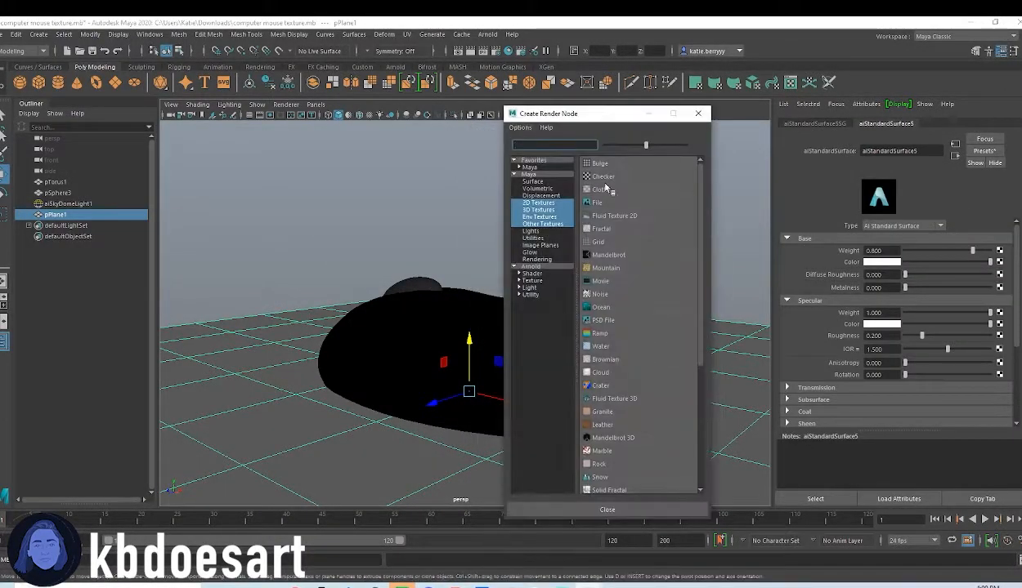
Step: Connect a Checker texture to the ground plane's material colour and render in Arnold RenderView
left_click(603, 176)
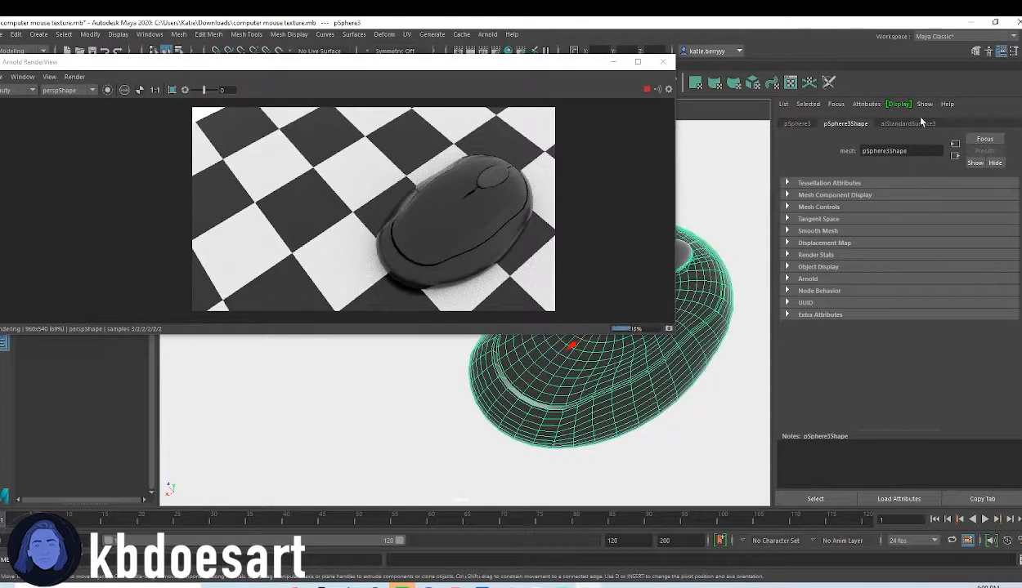
Step: Raise the body material's diffuse and specular roughness for a matte satin finish
left_click(907, 125)
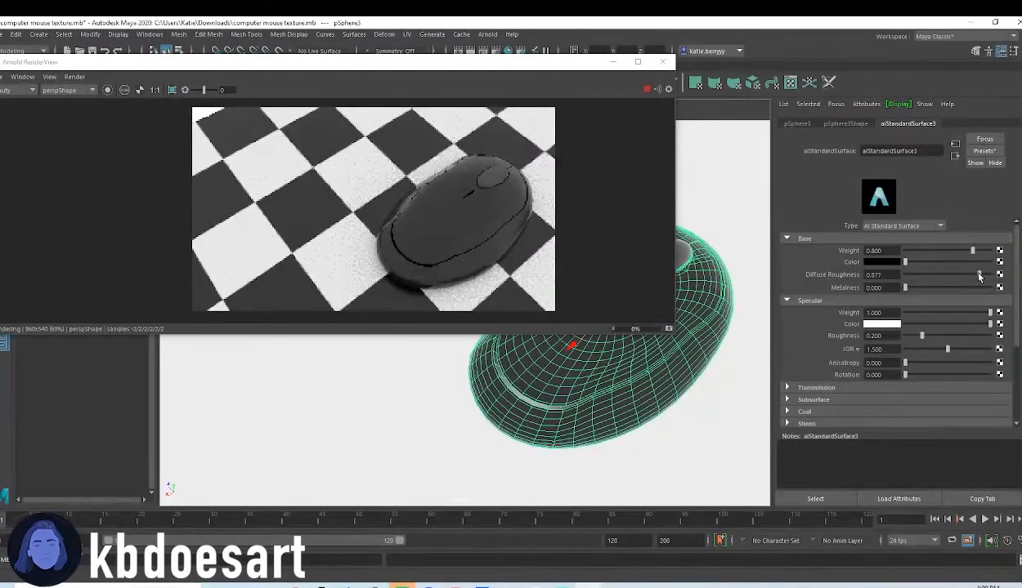
left_click_drag(922, 335, 942, 335)
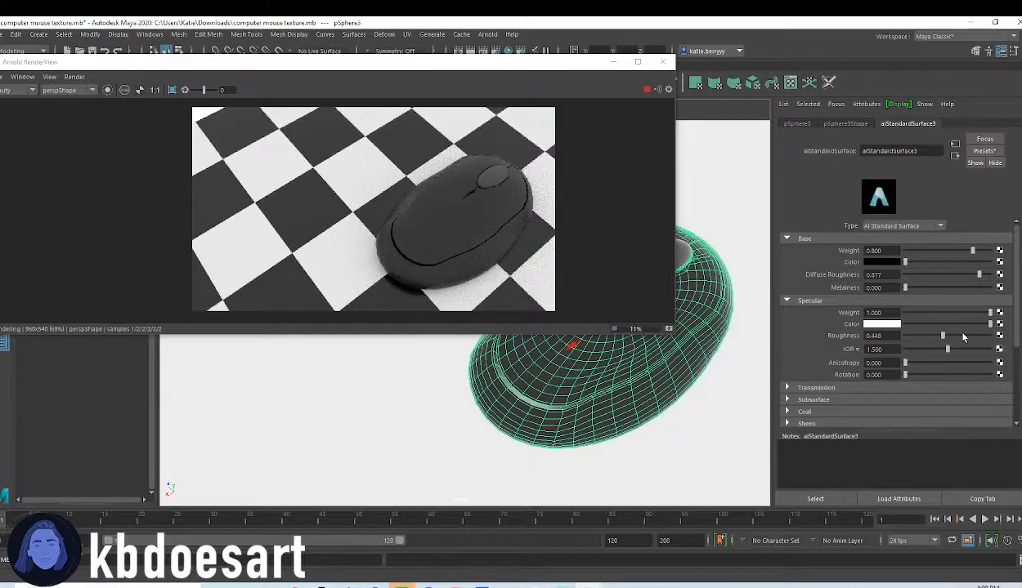
left_click_drag(942, 335, 952, 335)
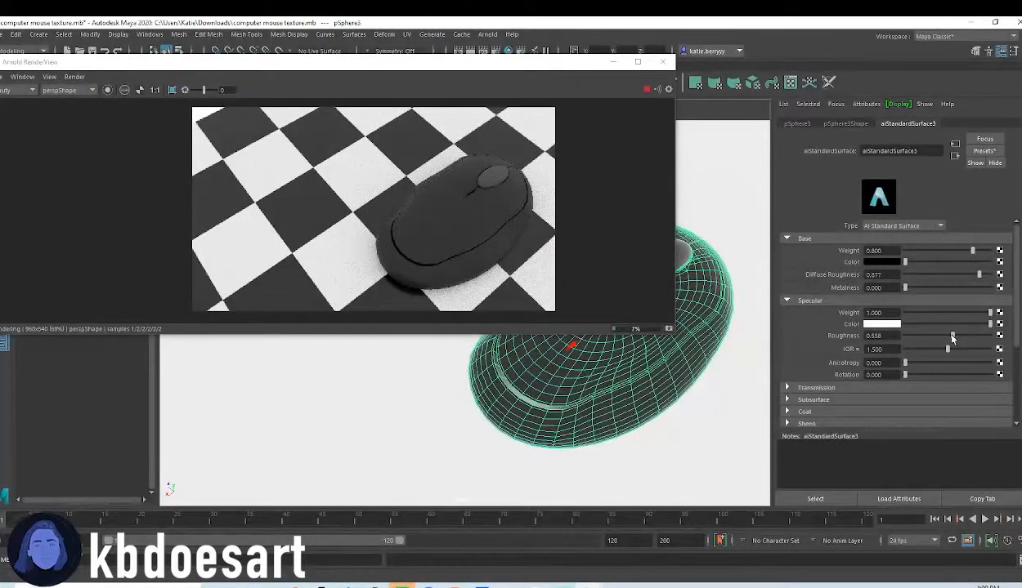
left_click_drag(948, 350, 922, 349)
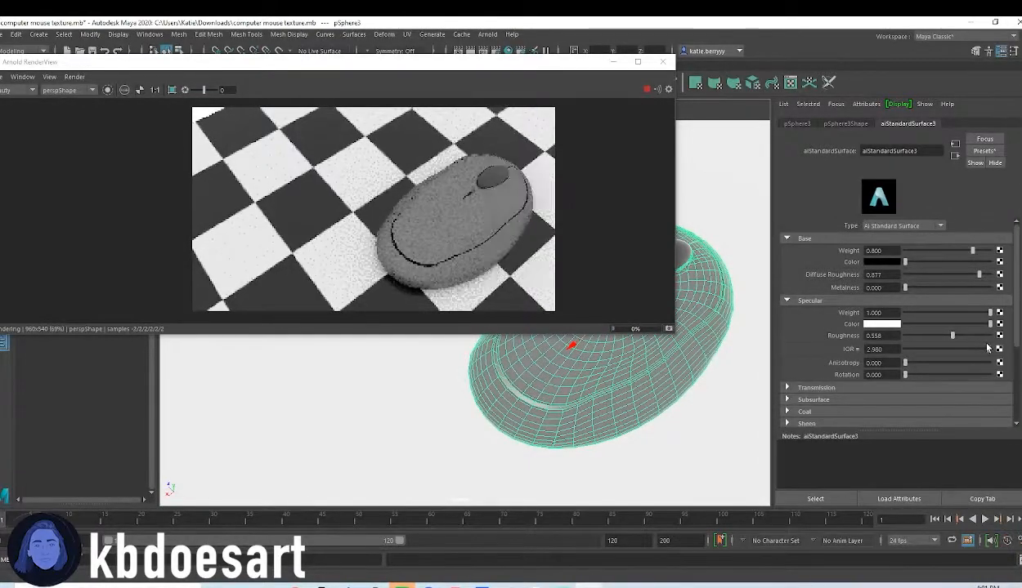
left_click_drag(971, 350, 948, 350)
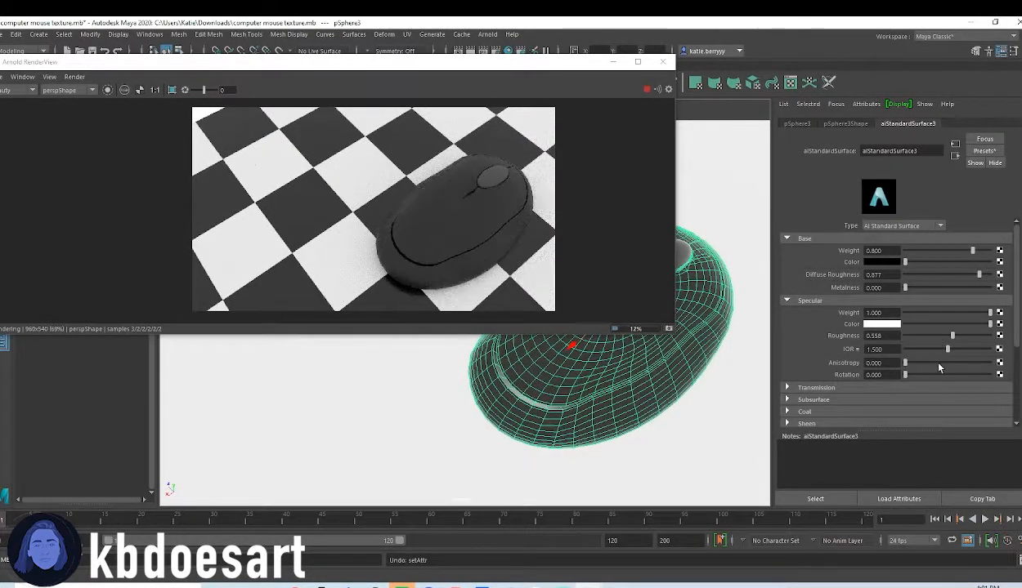
Step: Lower the body's specular weight, settling at about 0.4
left_click_drag(990, 312, 953, 312)
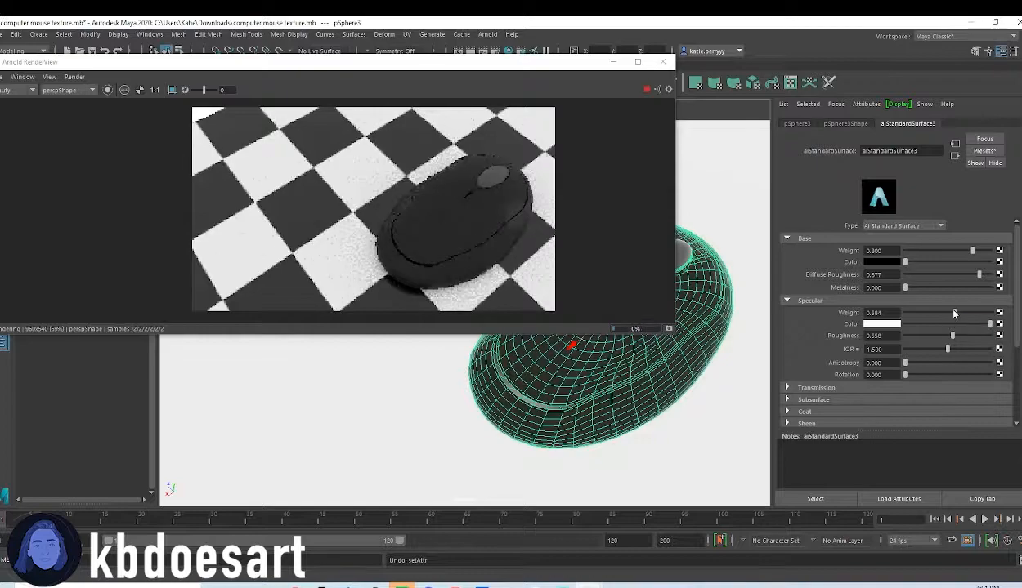
left_click_drag(951, 312, 940, 313)
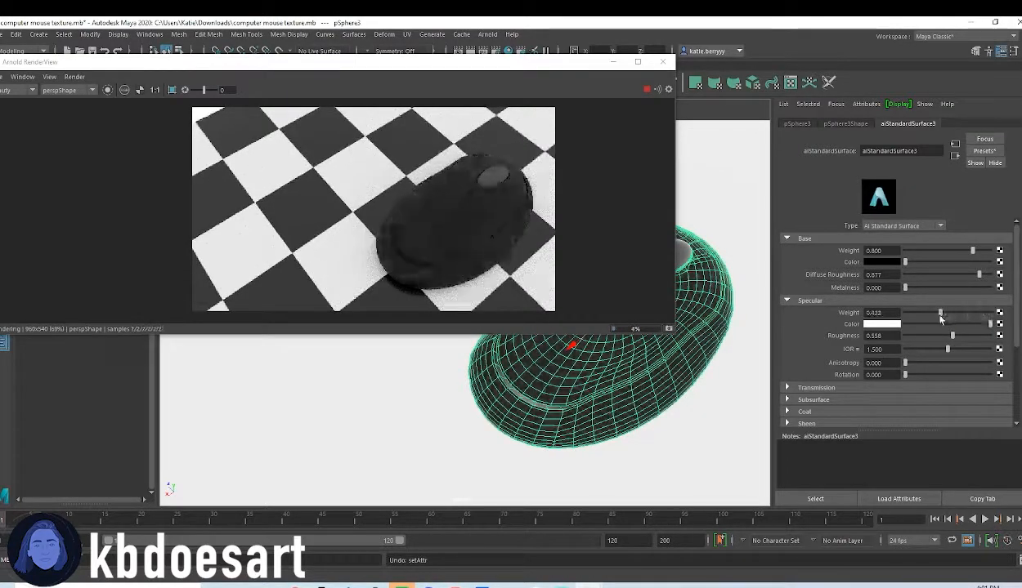
left_click_drag(940, 314, 962, 314)
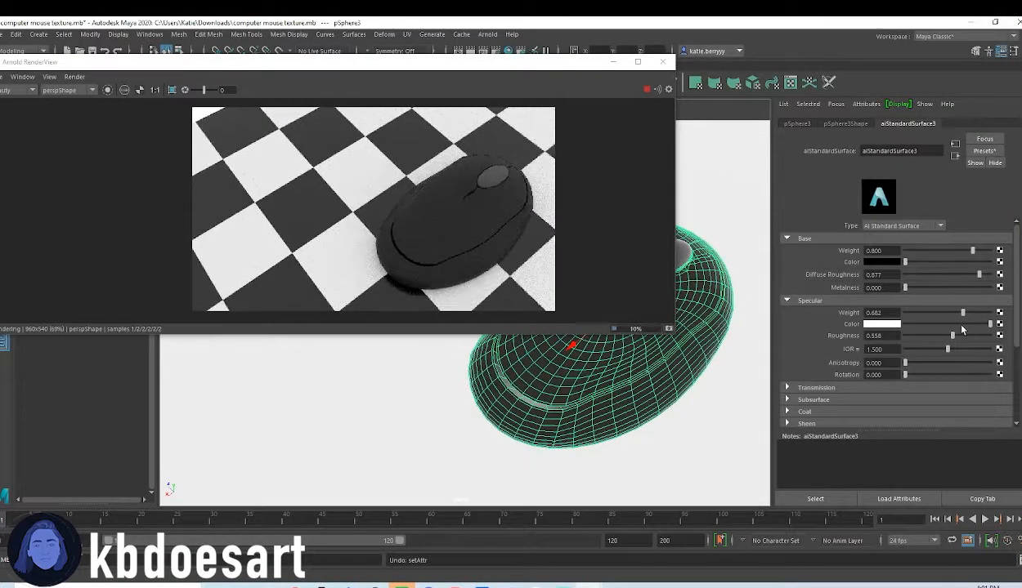